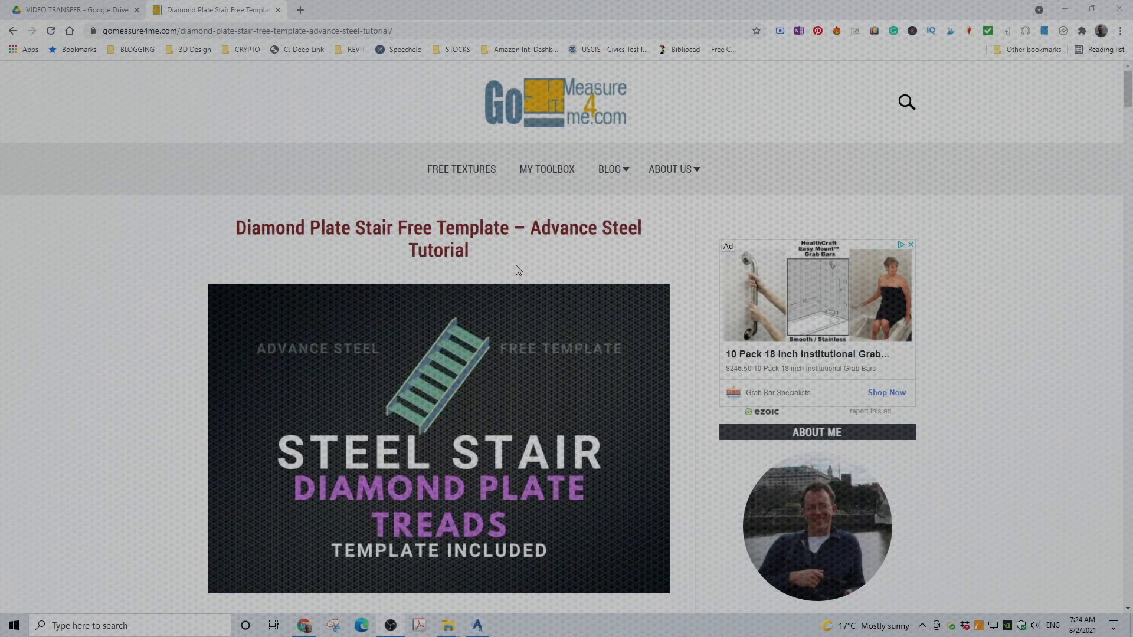
- Download the free diamond plate stair template zip into Downloads
scroll(down, 3)
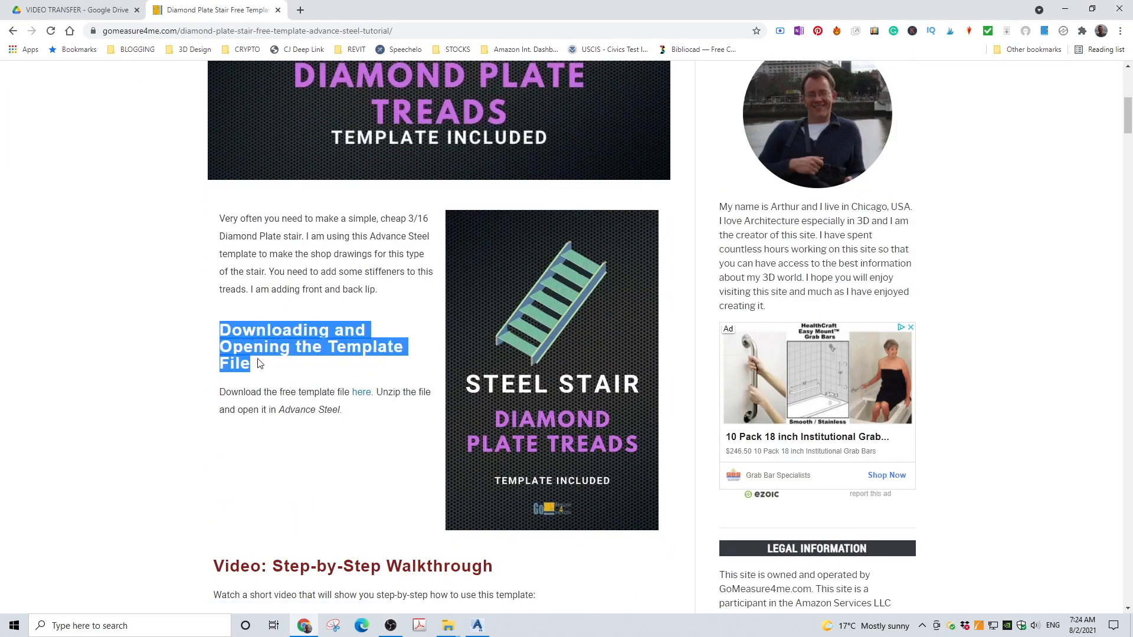
mouse_move(361, 391)
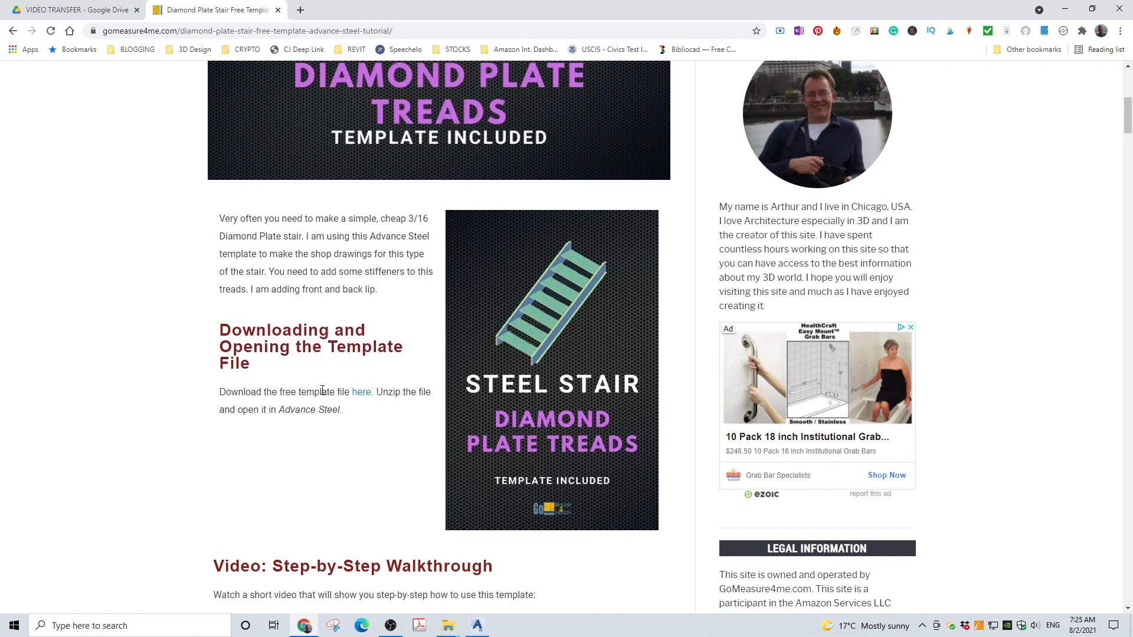
click(361, 391)
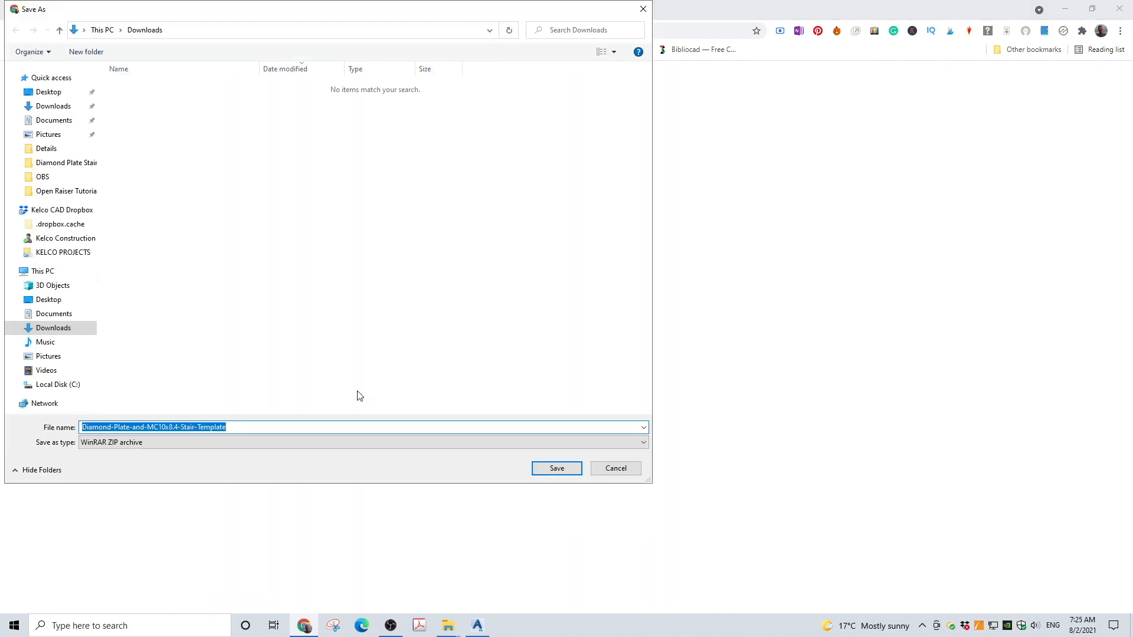
click(556, 467)
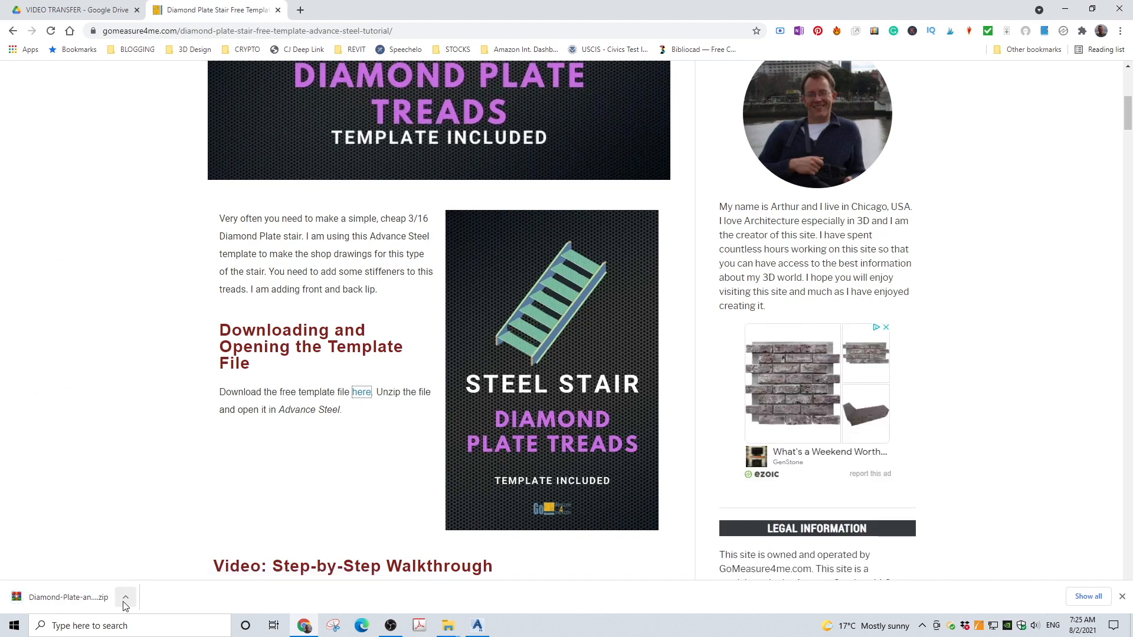
- Extract the downloaded template zip in place within the Downloads folder
click(125, 596)
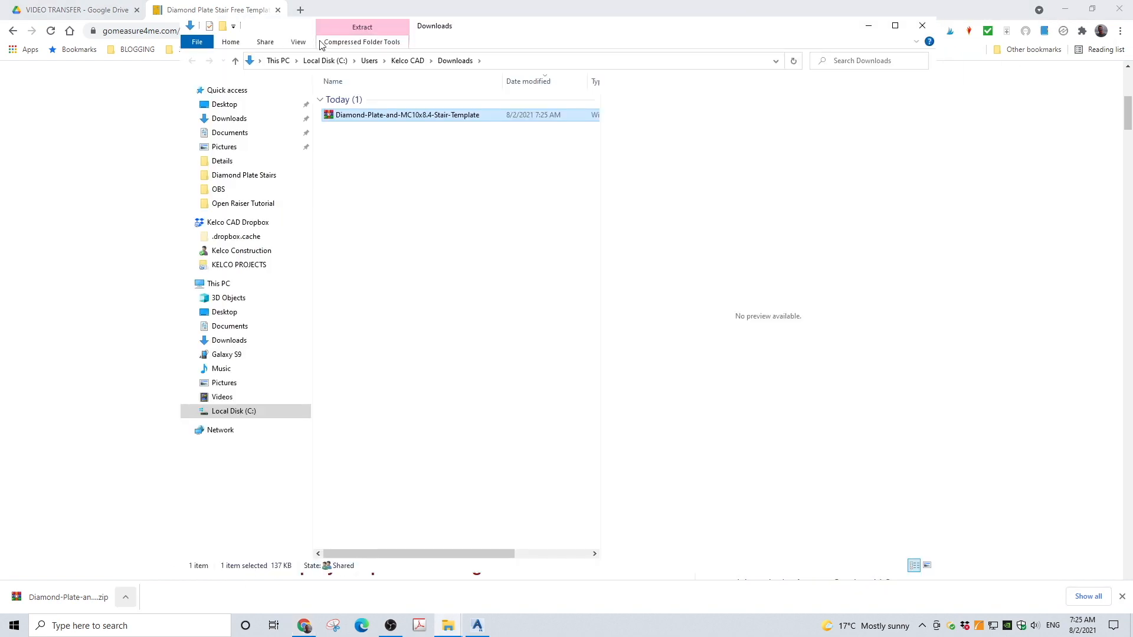
right_click(406, 115)
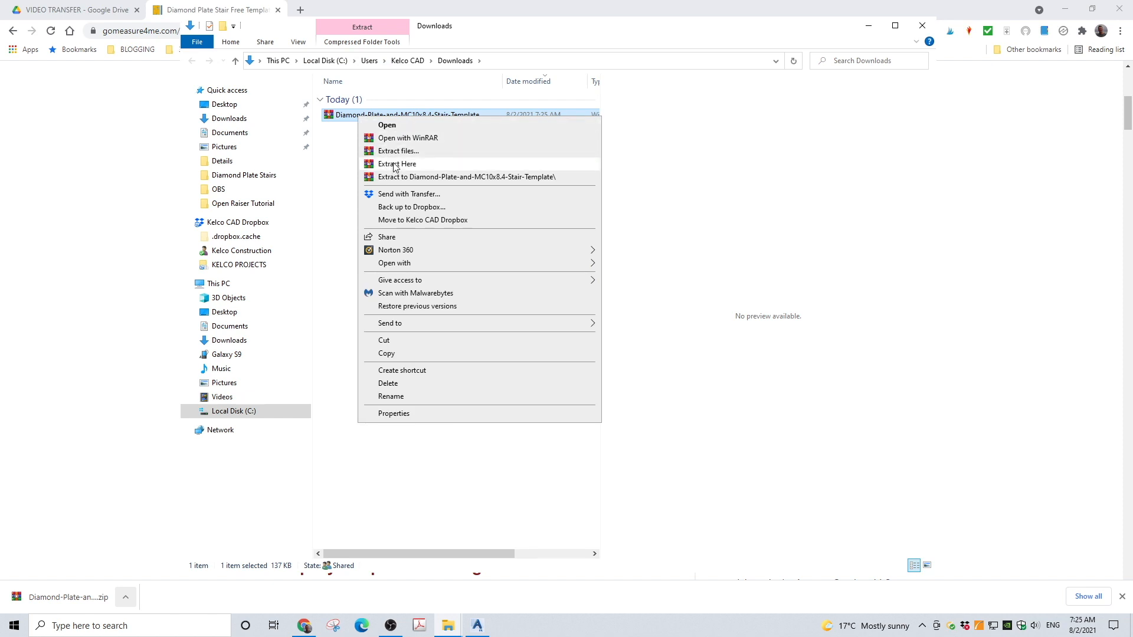
click(397, 164)
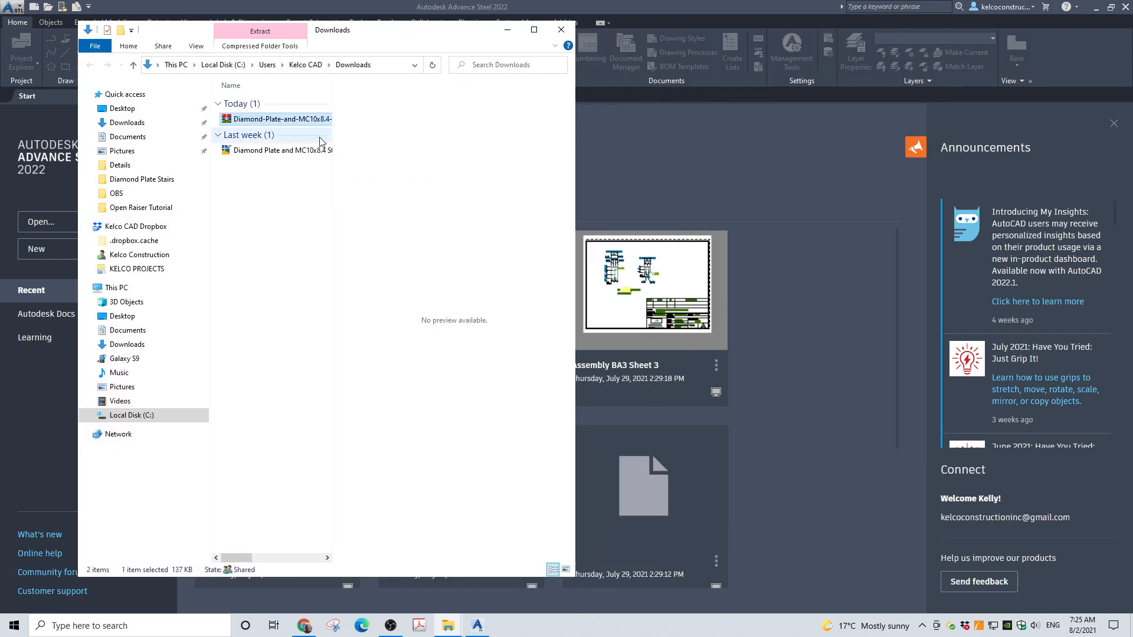
- Open the extracted Diamond Plate MC10x8.4 stair template DWG in Advance Steel
click(282, 150)
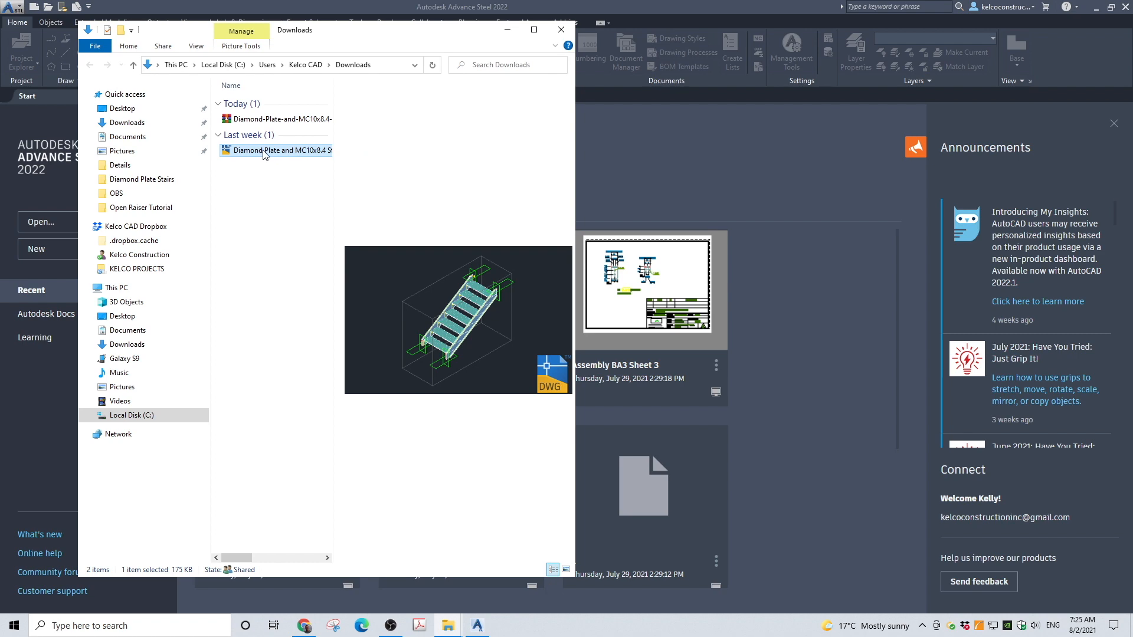
double_click(276, 149)
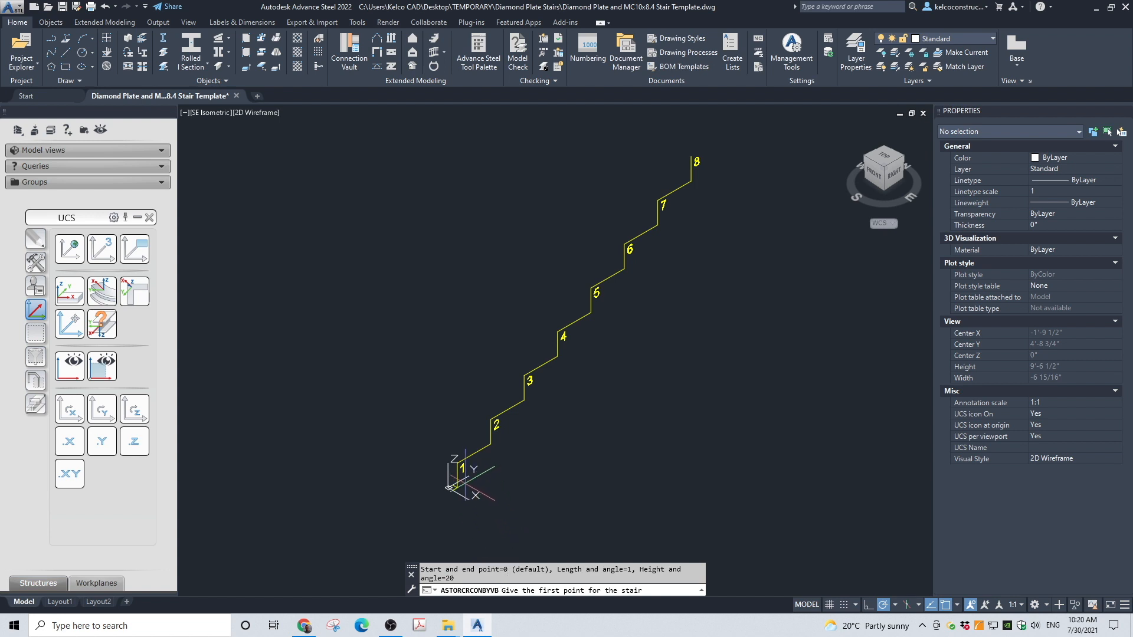
- Create a right-aligned stair from step 1 using the Diamond Plate - MC10x8.4 preset
click(524, 375)
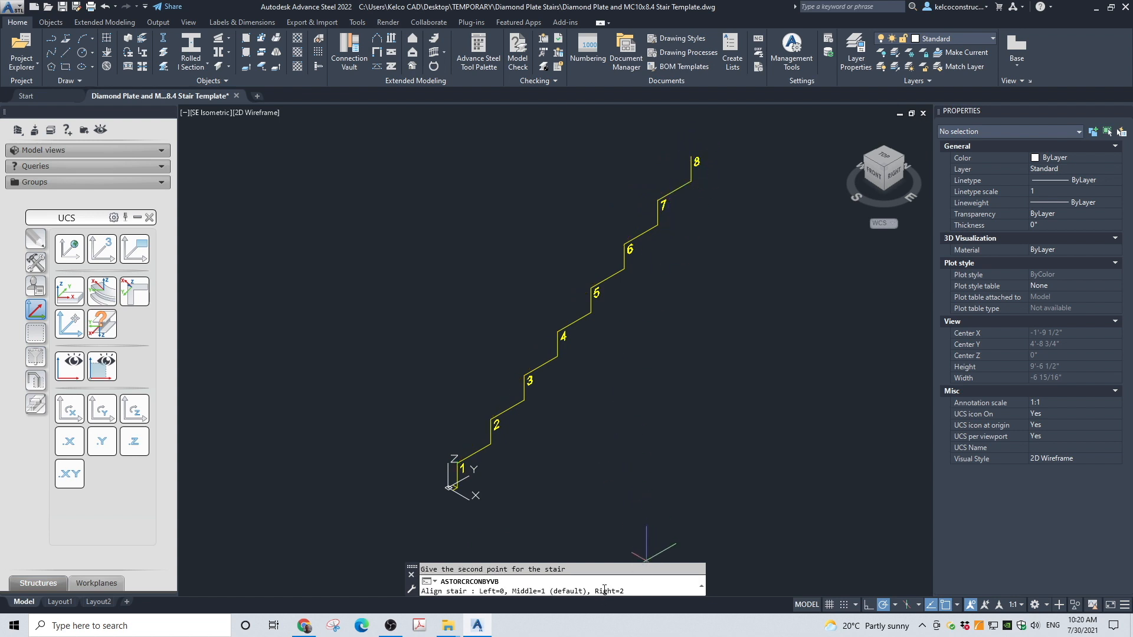
text(2)
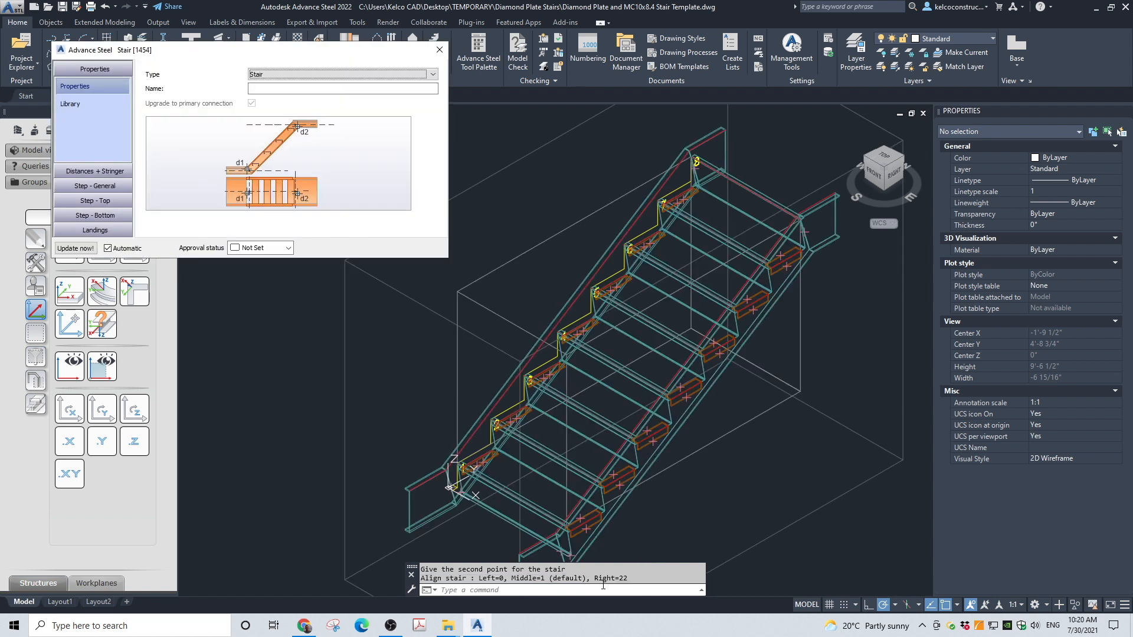
mouse_move(275, 270)
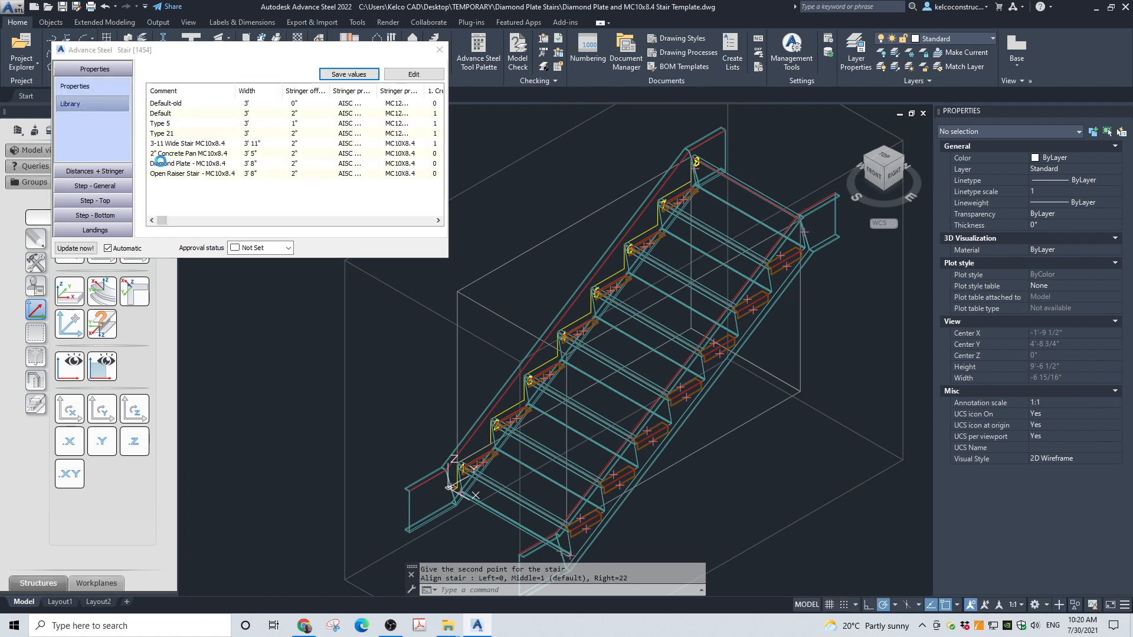
click(191, 164)
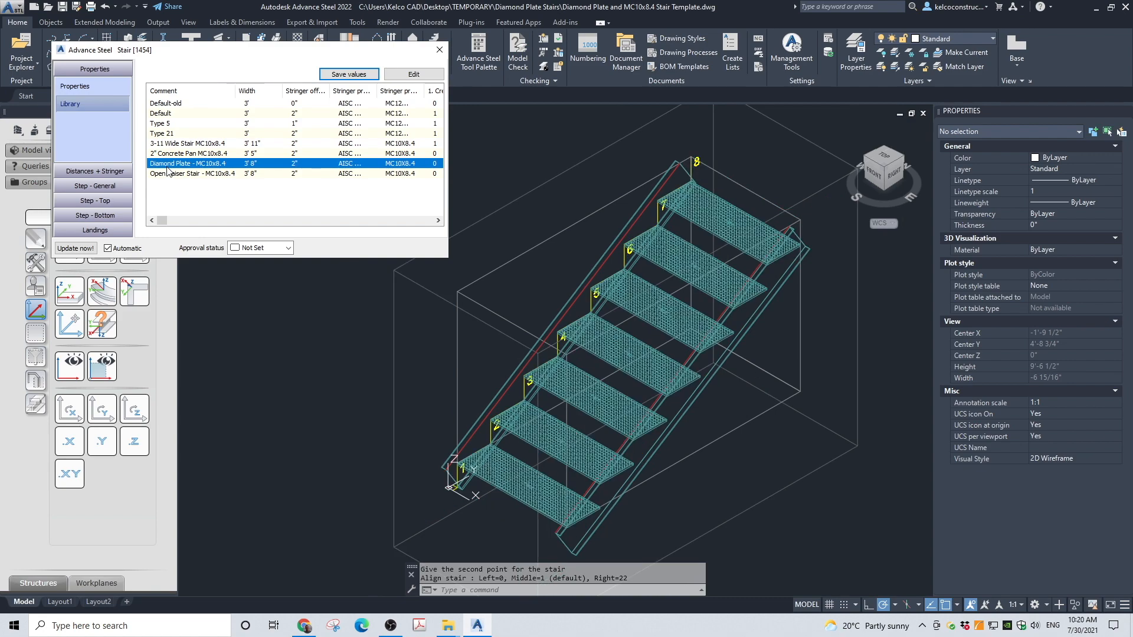
mouse_move(438, 49)
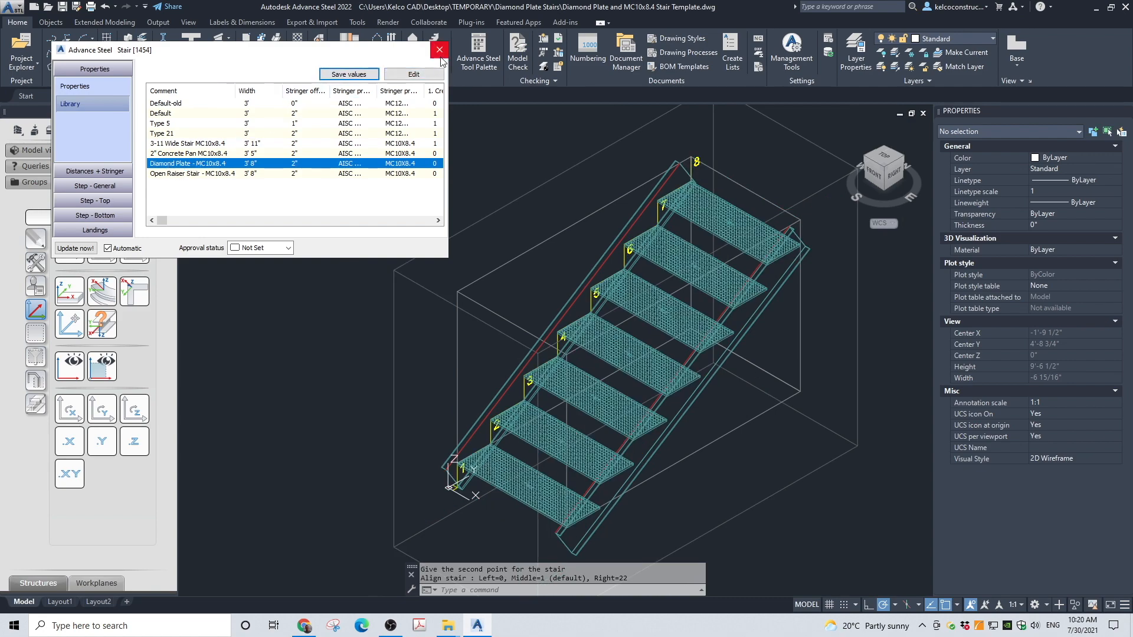
click(438, 50)
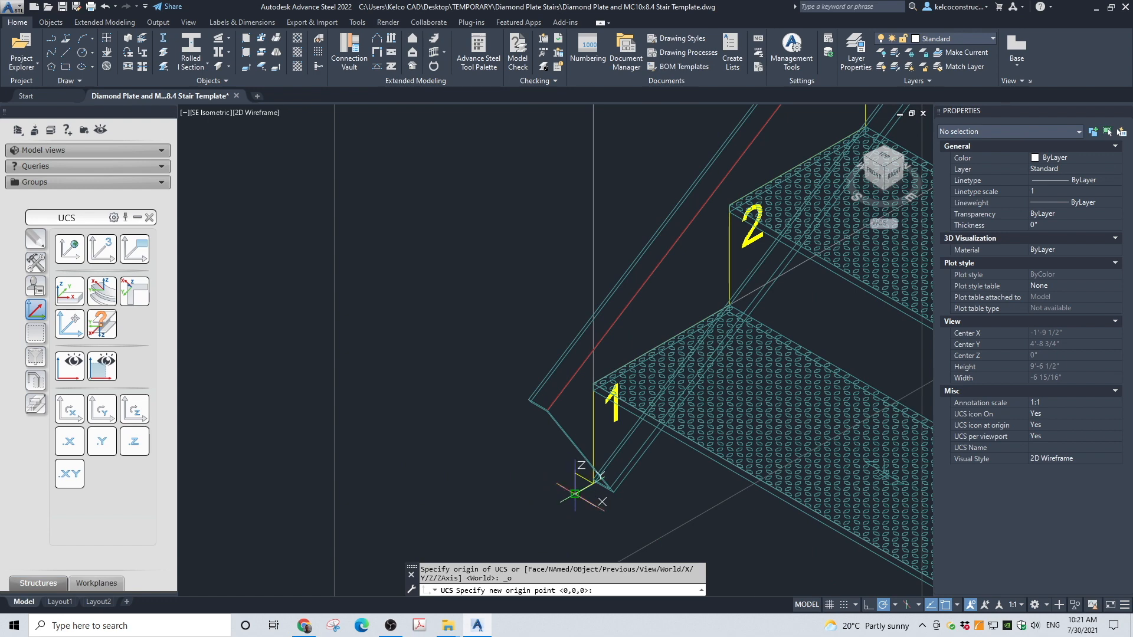
- Place the UCS origin at the stair bottom and shorten both stringers there
click(518, 502)
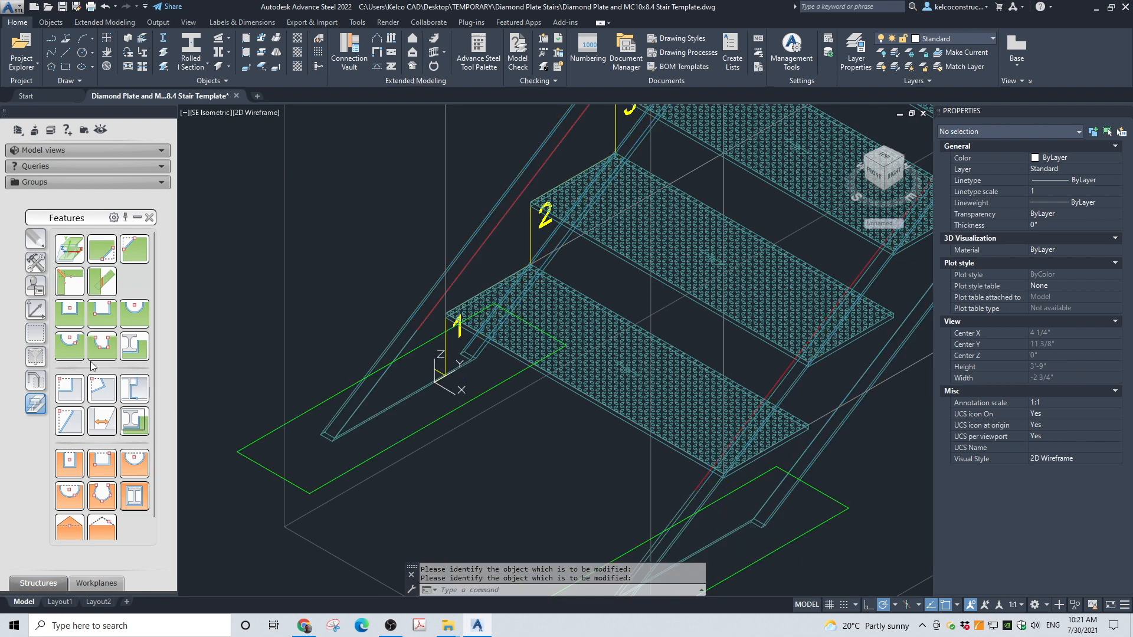
click(34, 309)
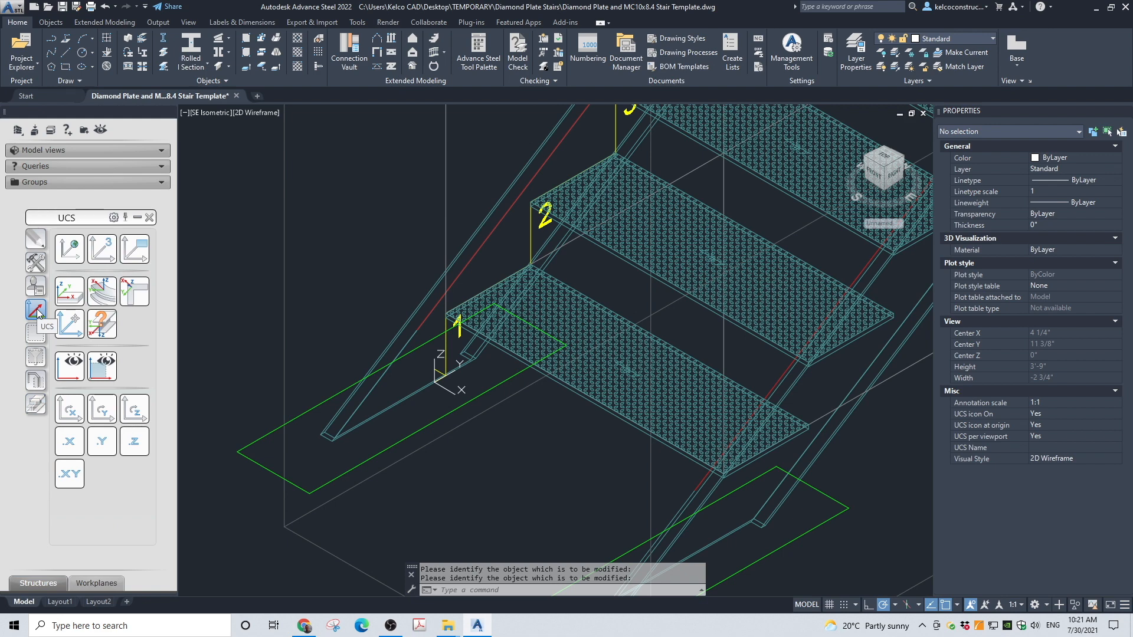
mouse_move(68, 408)
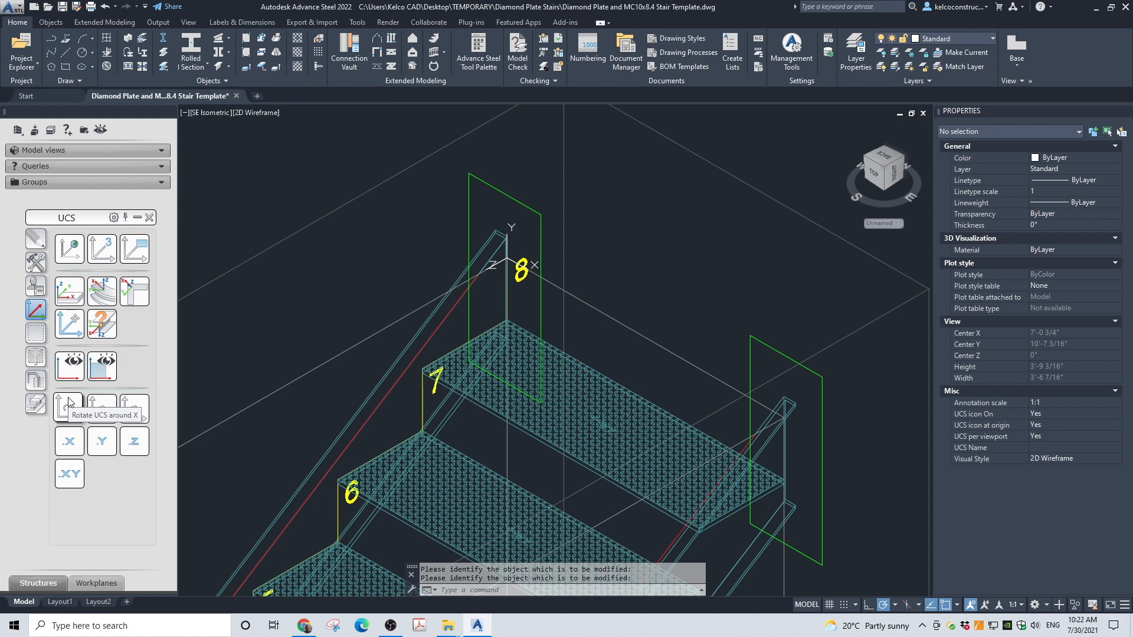
- Rotate the UCS about X at step 8 to cut the stringer tops vertically
click(68, 405)
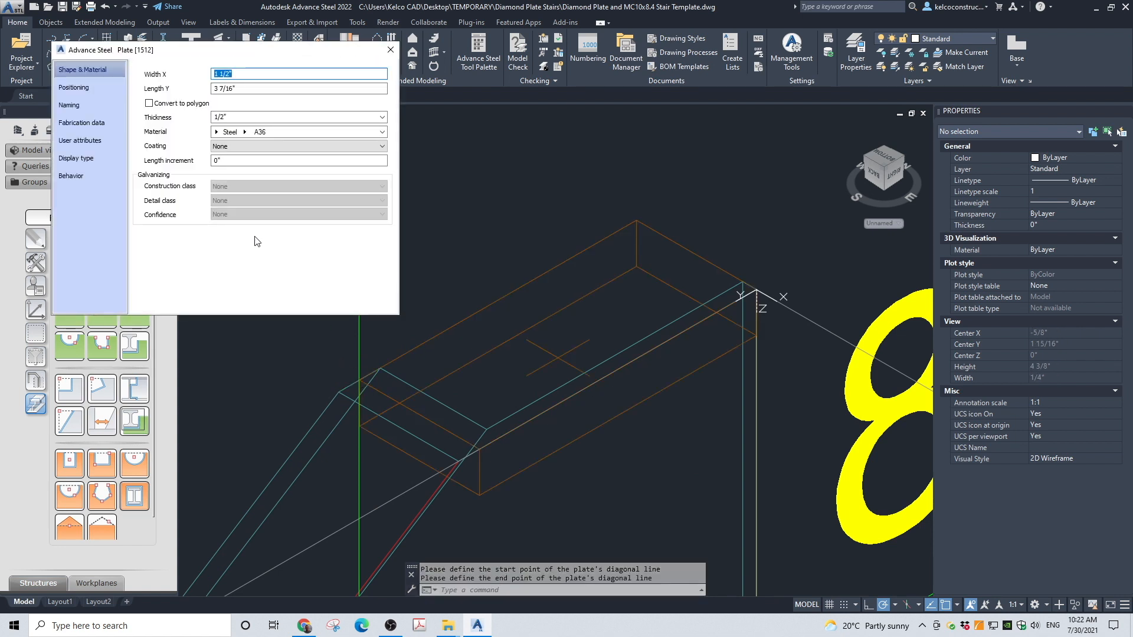
- Make the new top end plate 1/8 inch thick and start moving it into place
click(297, 117)
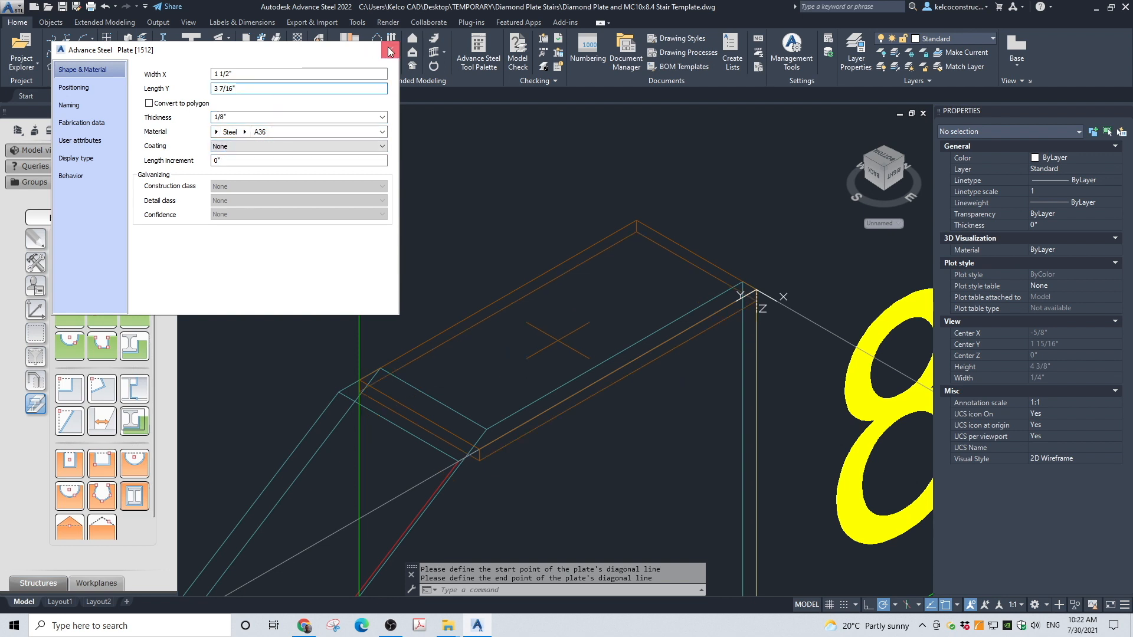
click(390, 50)
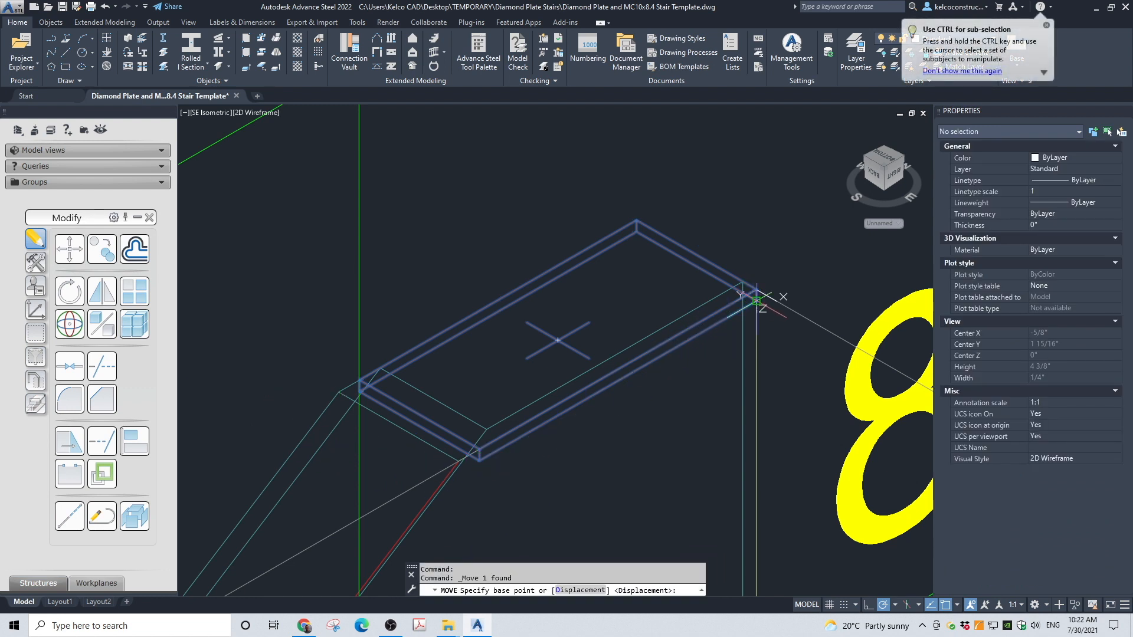
click(757, 296)
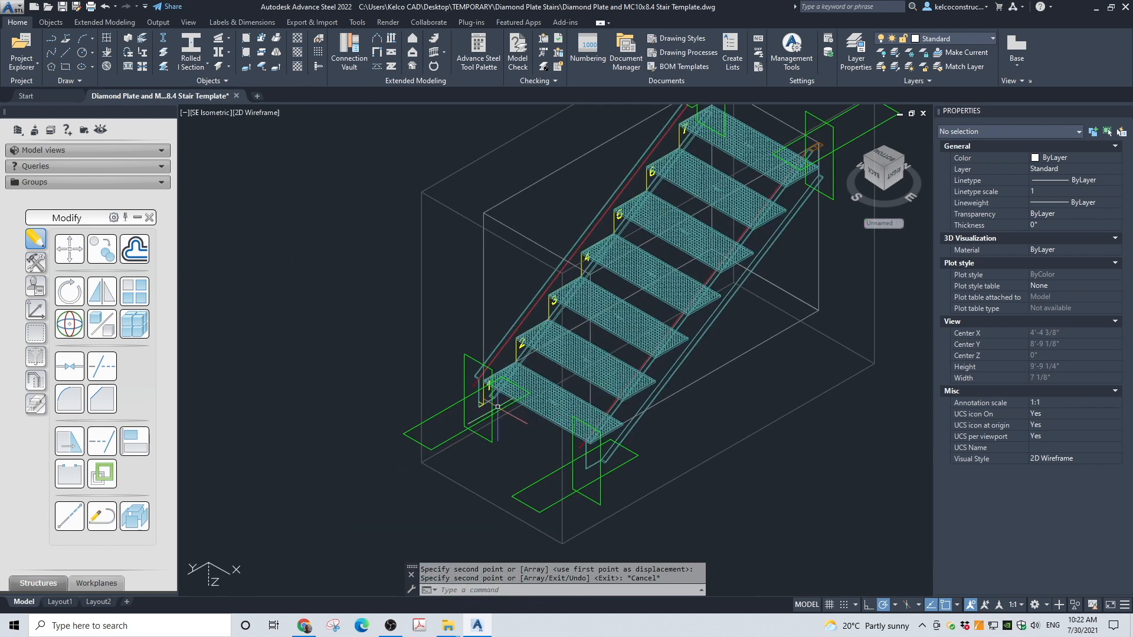
- Rotate the UCS about X at the stringer bottom and move the end plate beside step 1
scroll(up, 3)
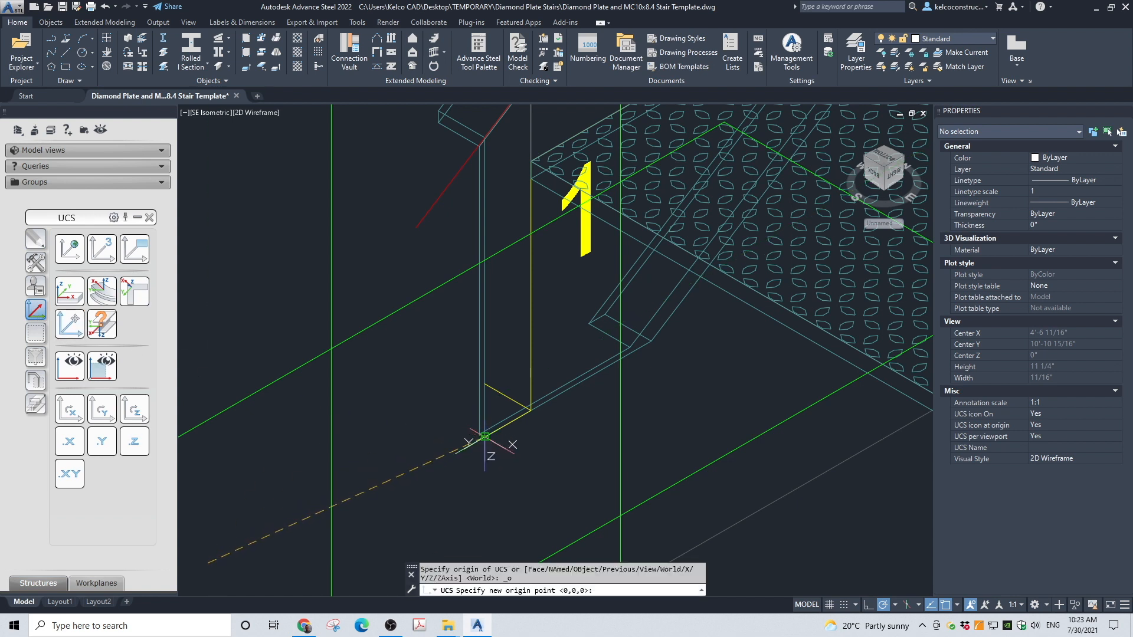
mouse_move(455, 322)
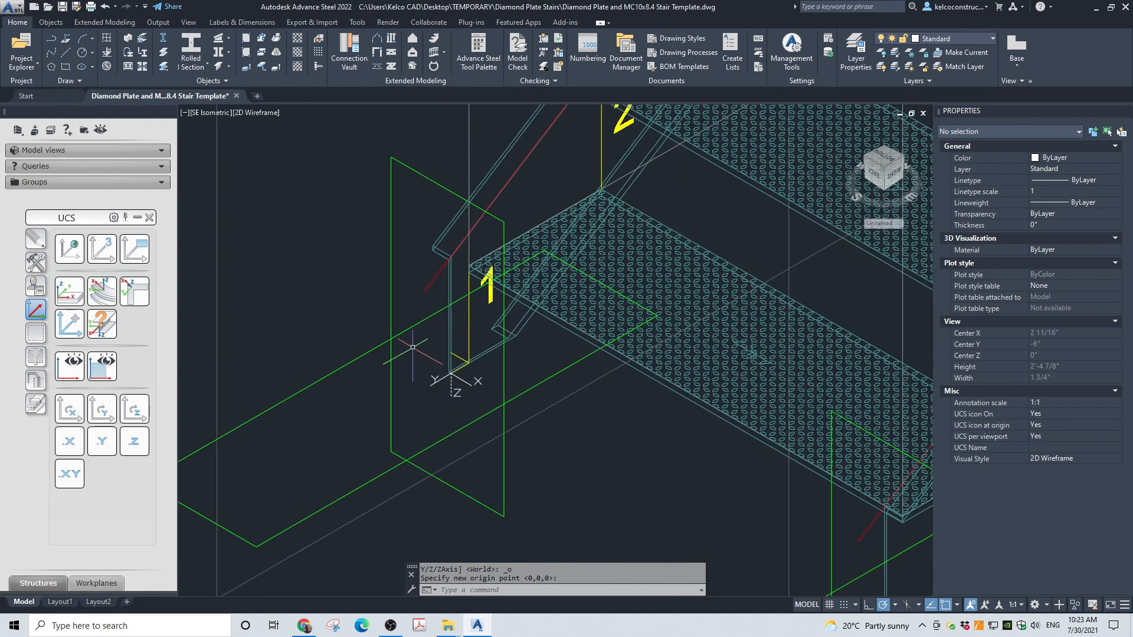
mouse_move(69, 405)
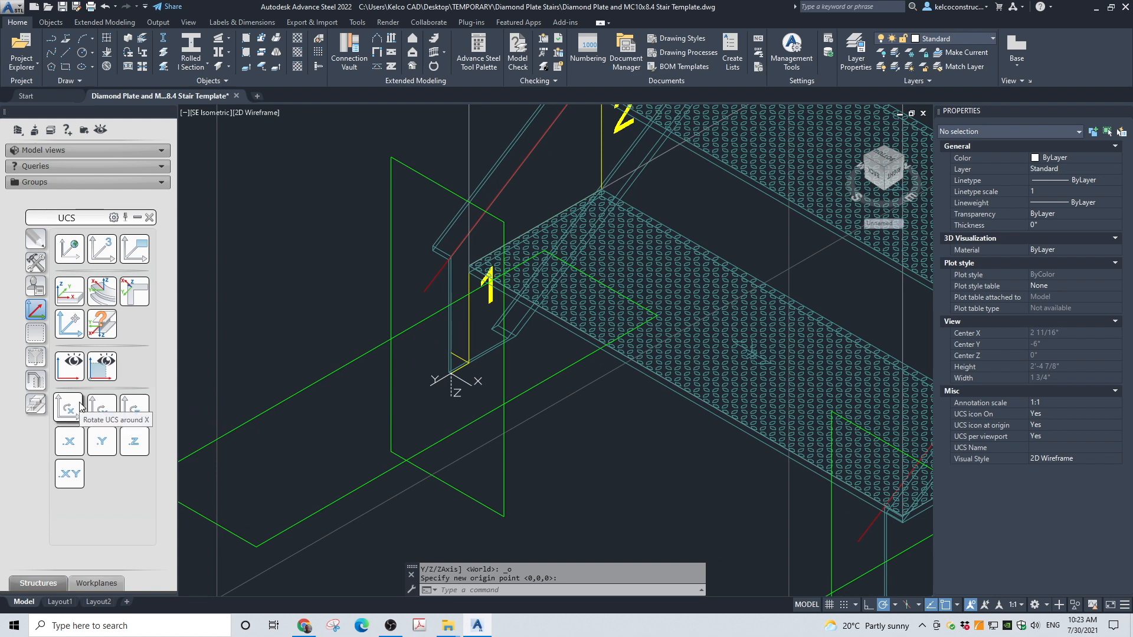
click(69, 407)
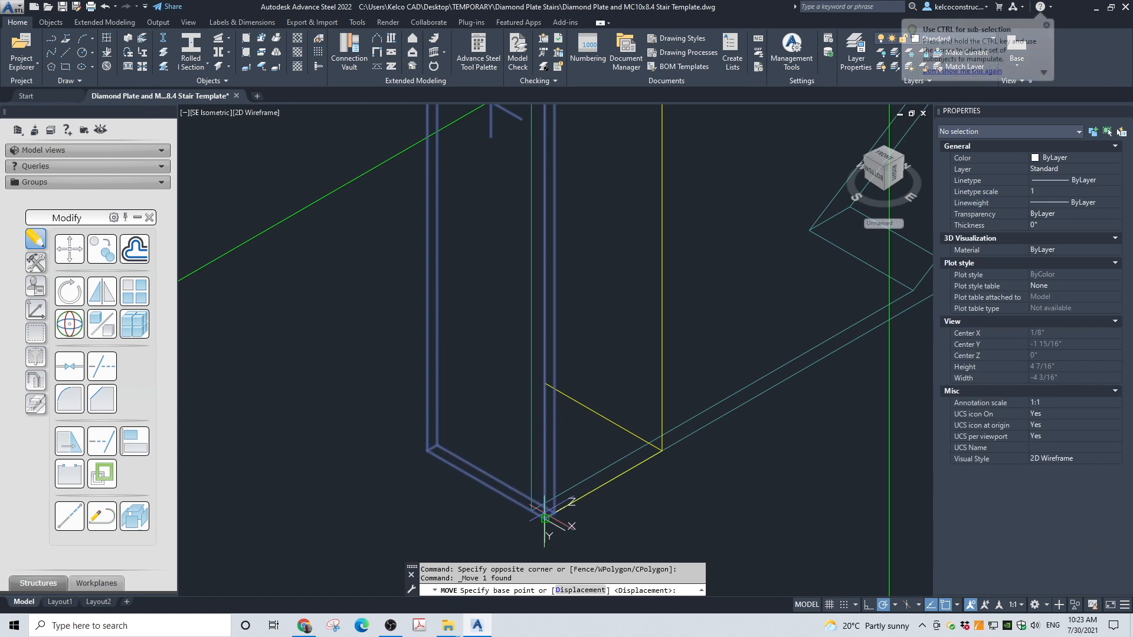
click(542, 515)
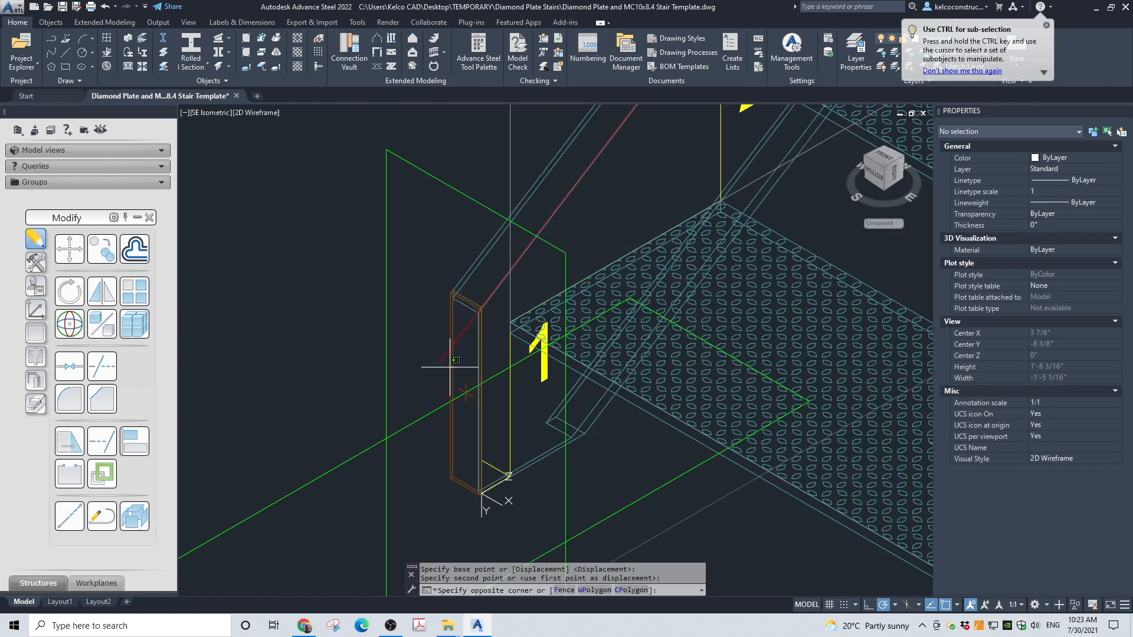
click(462, 375)
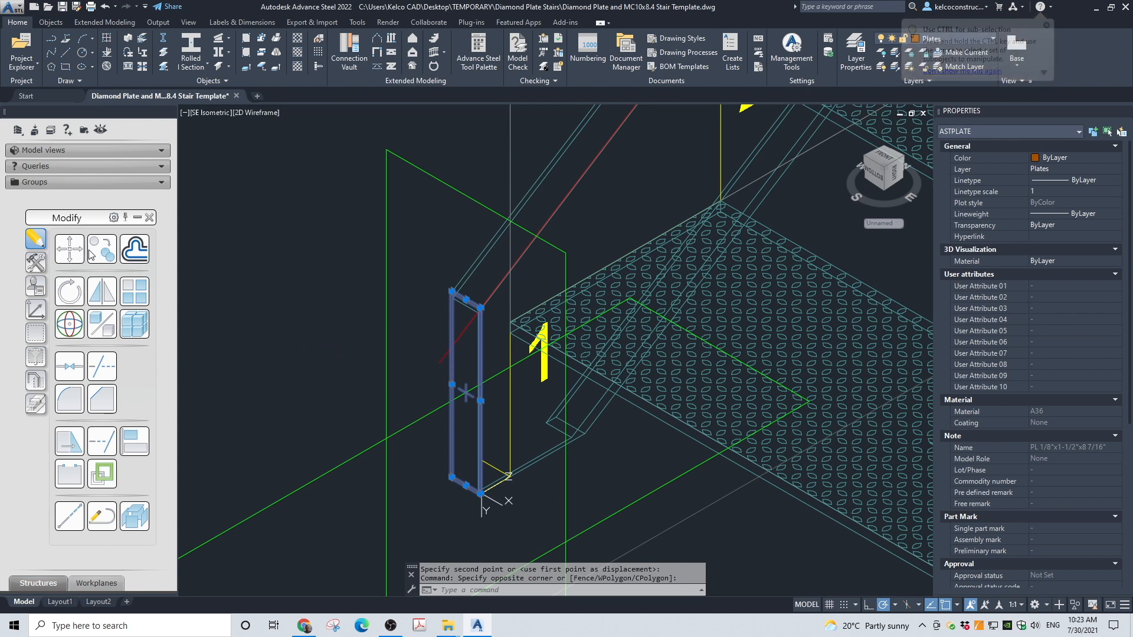